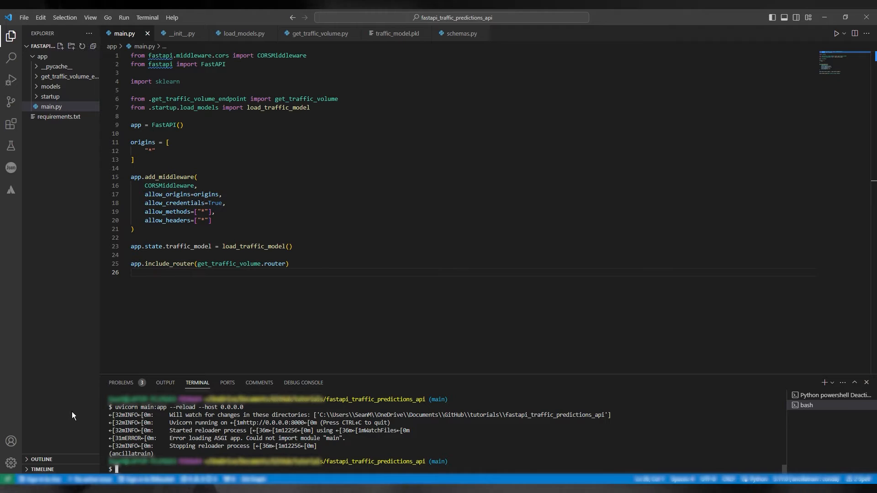
Launch the server from the terminal with uvicorn app.main before switching approach
{"action": "type", "text": "uv"}
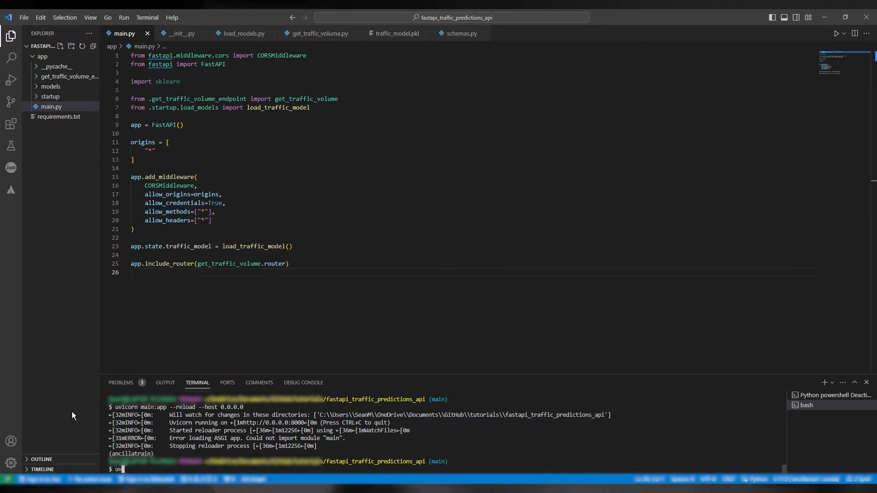
{"action": "type", "text": "uvicorn"}
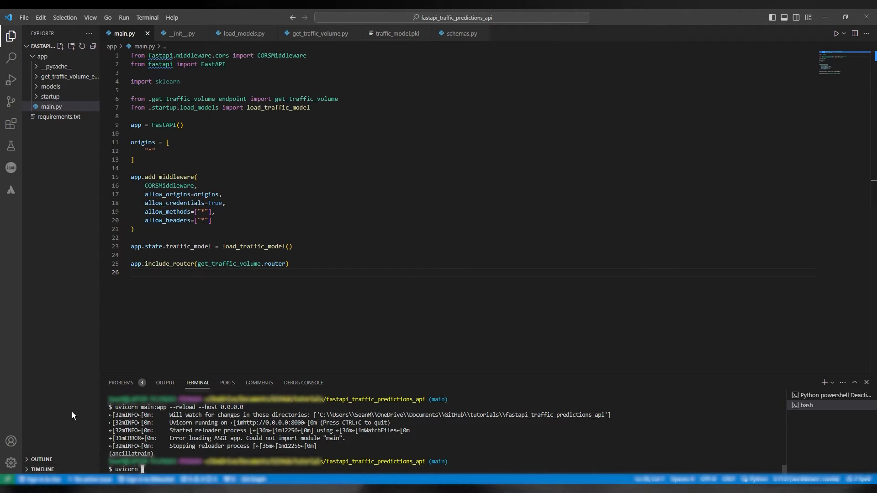
{"action": "type", "text": "app.m"}
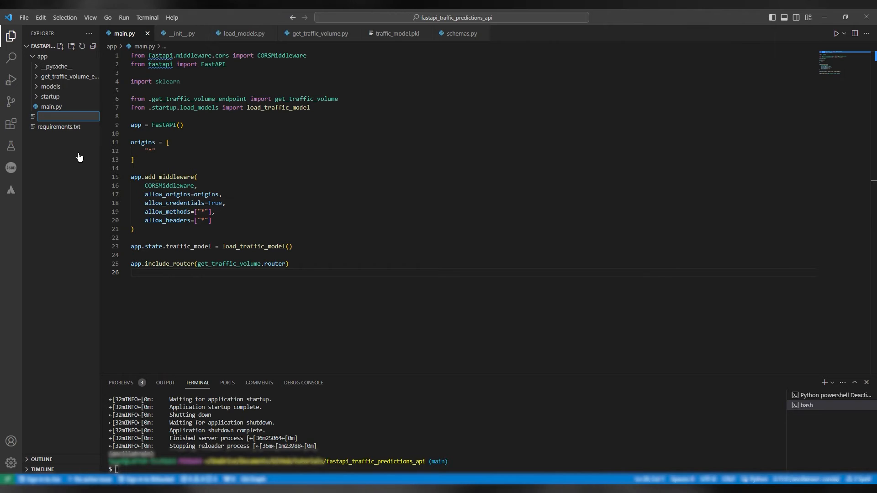
Create a new run_application.py file at the project root
{"action": "type", "text": "run_application."}
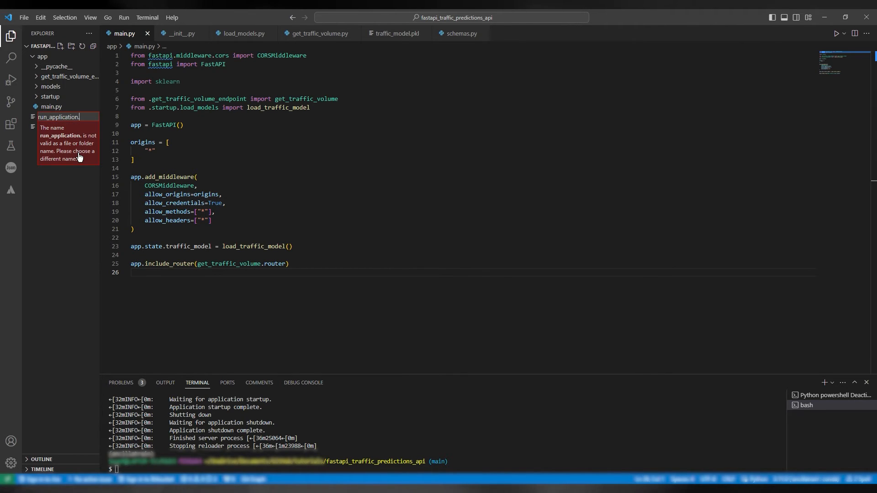
{"action": "key", "text": "Enter"}
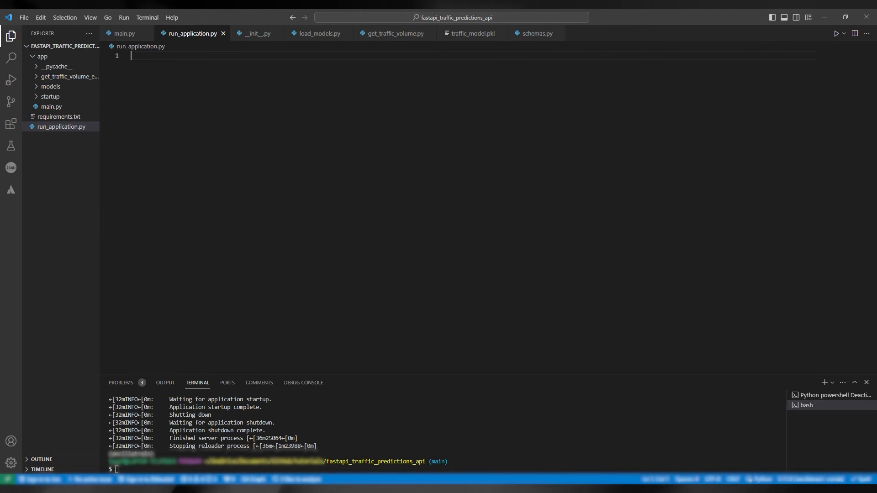
Import app from app.main and import uvicorn at the top of run_application.py
{"action": "type", "text": "from app."}
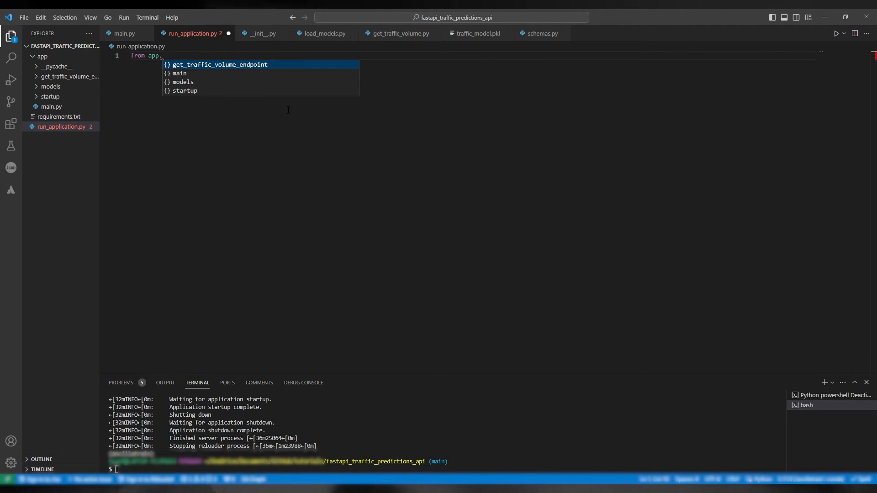
{"action": "type", "text": "main import app"}
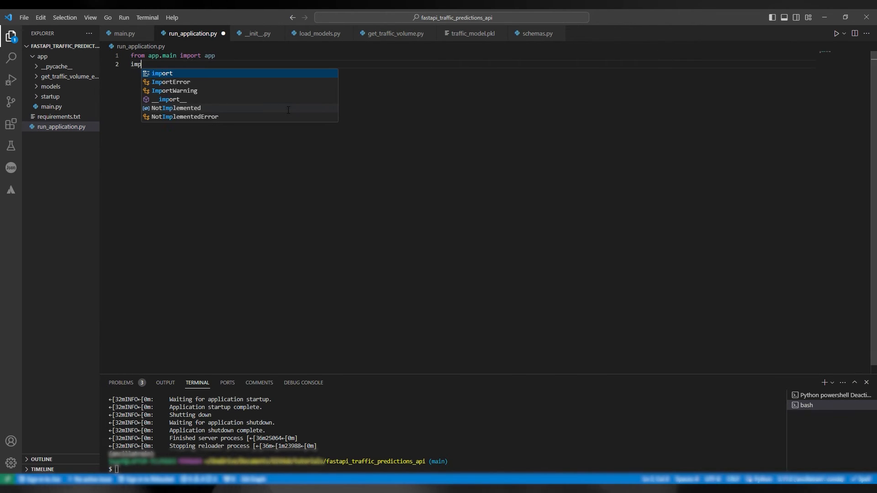
{"action": "type", "text": "ort"}
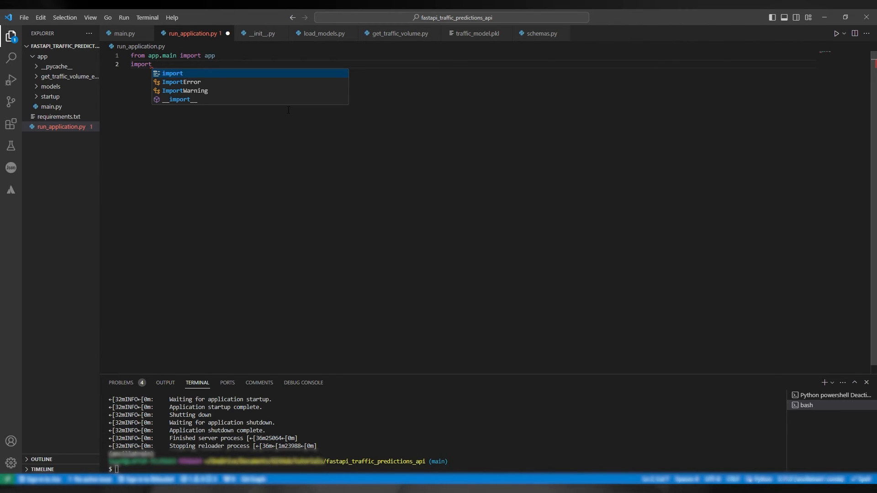
{"action": "key", "text": "Escape"}
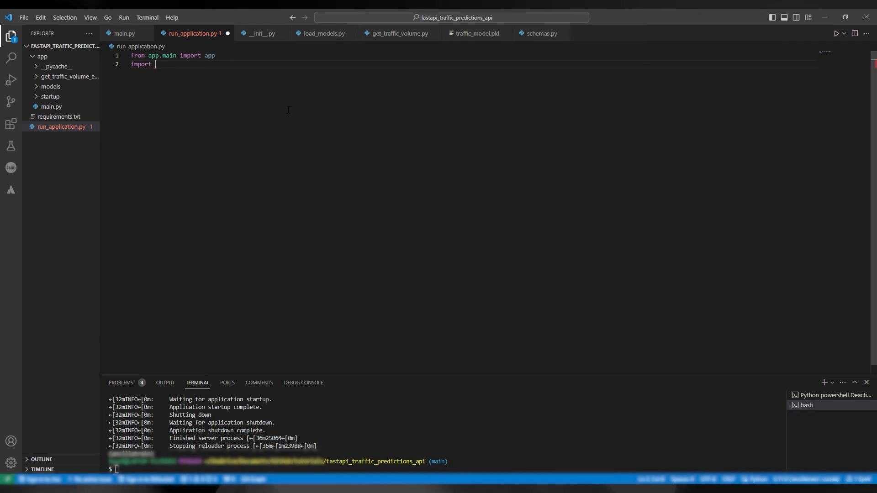
{"action": "type", "text": "uvicorn"}
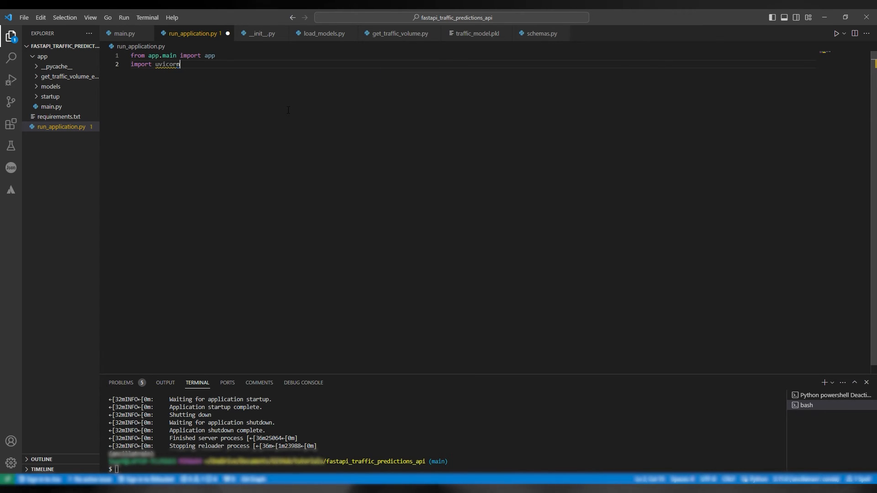
{"action": "key", "text": "Enter"}
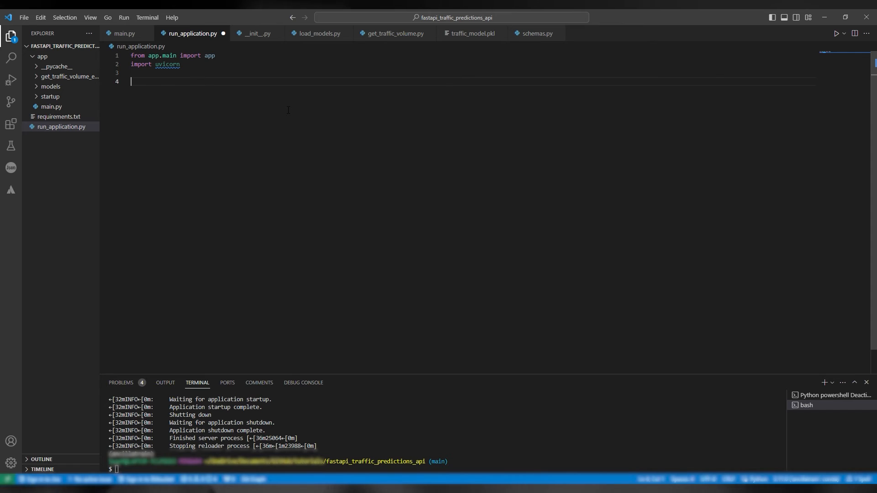
Add a __main__ guard calling uvicorn.run(app, host="0.0.0.0", port=500)
{"action": "type", "text": "if __name__ == \""}
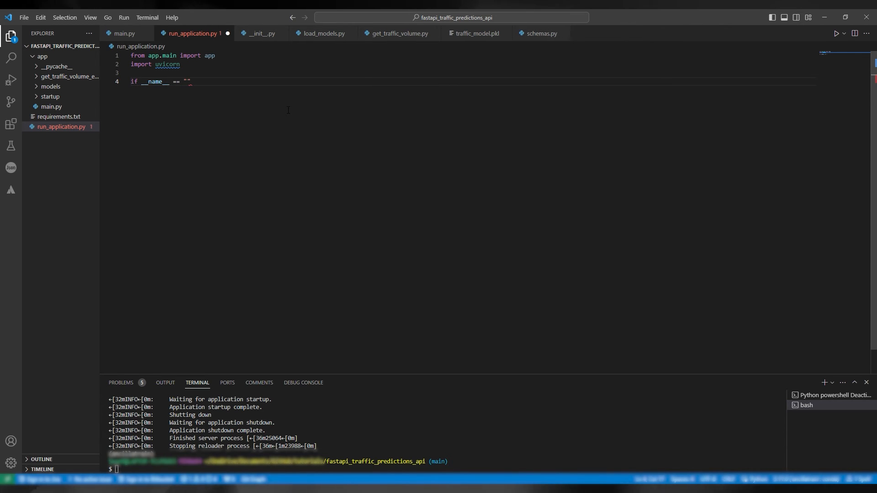
{"action": "type", "text": "__main__"}
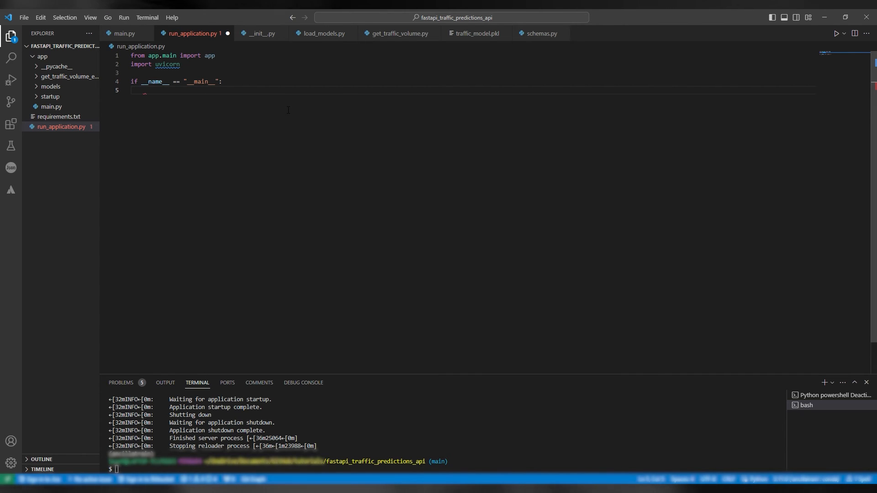
{"action": "type", "text": "uvicorn.run"}
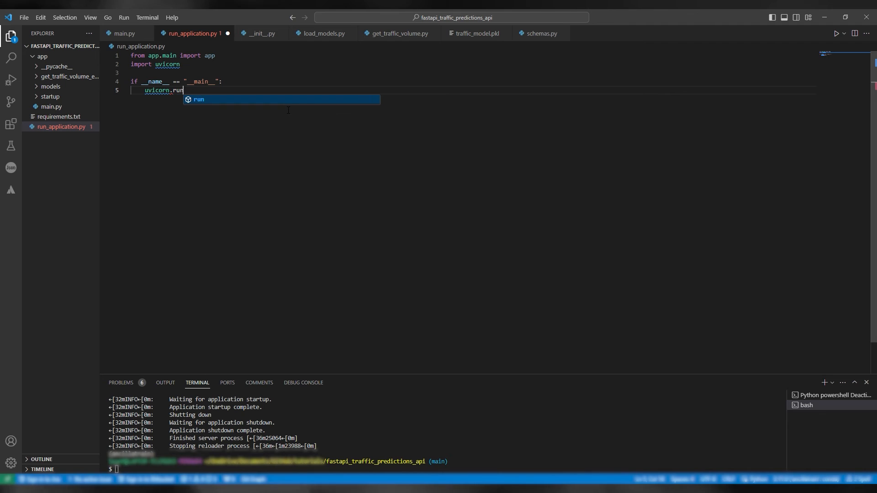
{"action": "type", "text": "(app, h"}
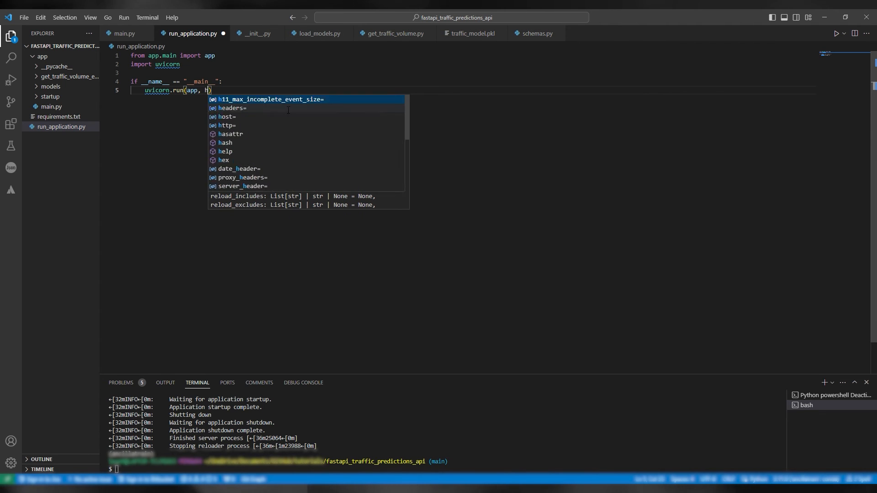
{"action": "type", "text": "ost=\"0."}
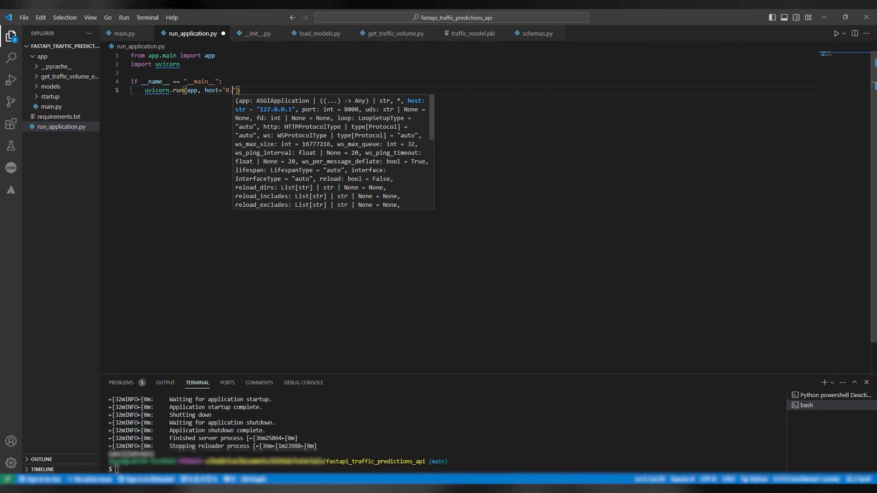
{"action": "type", "text": "0.0.0"}
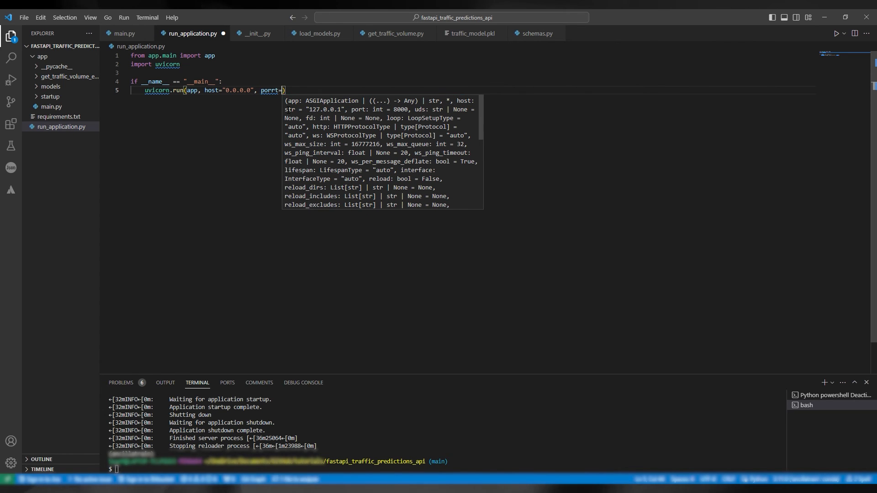
{"action": "type", "text": "500"}
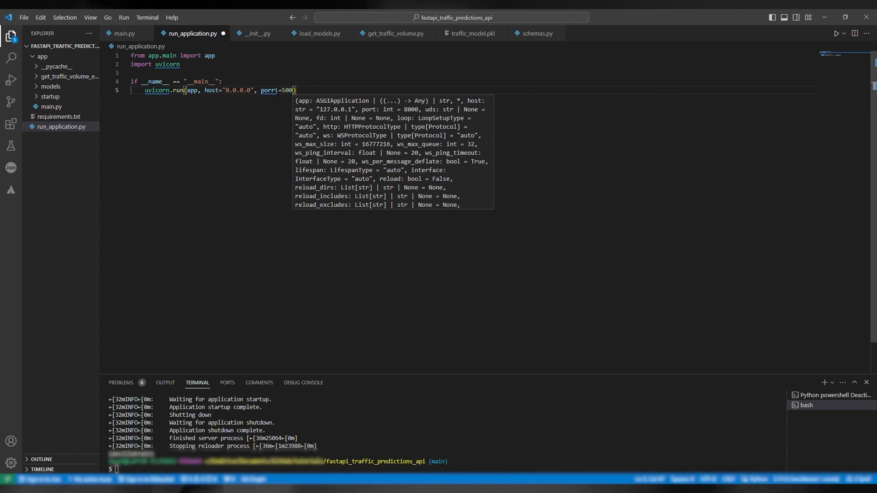
{"action": "left_click", "coordinate": [24, 17]}
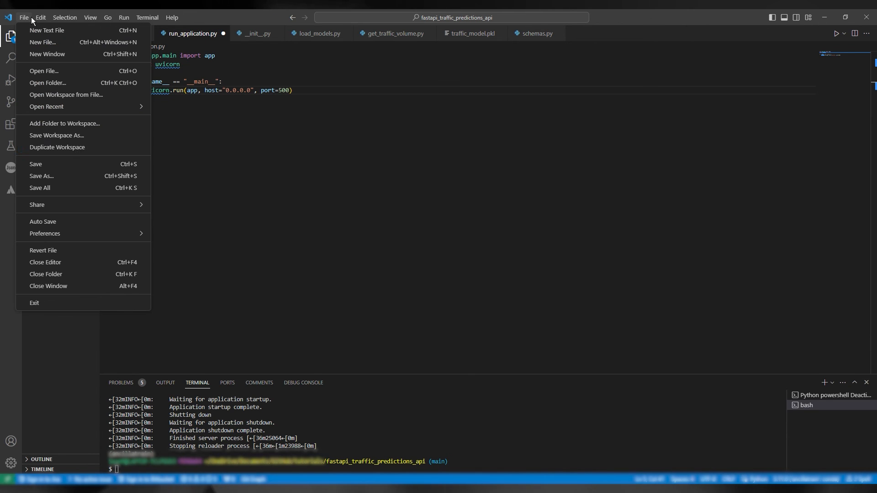
Save run_application.py and move to the Run options
{"action": "key", "text": "Escape"}
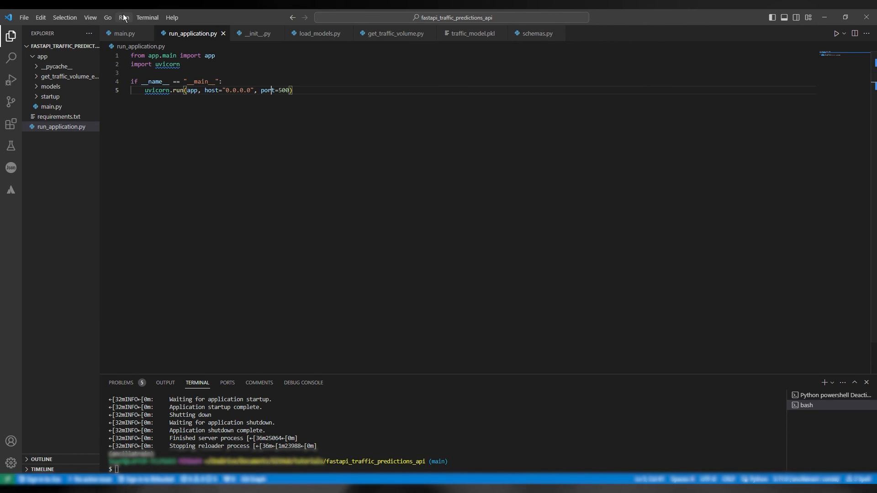
{"action": "left_click", "coordinate": [836, 33]}
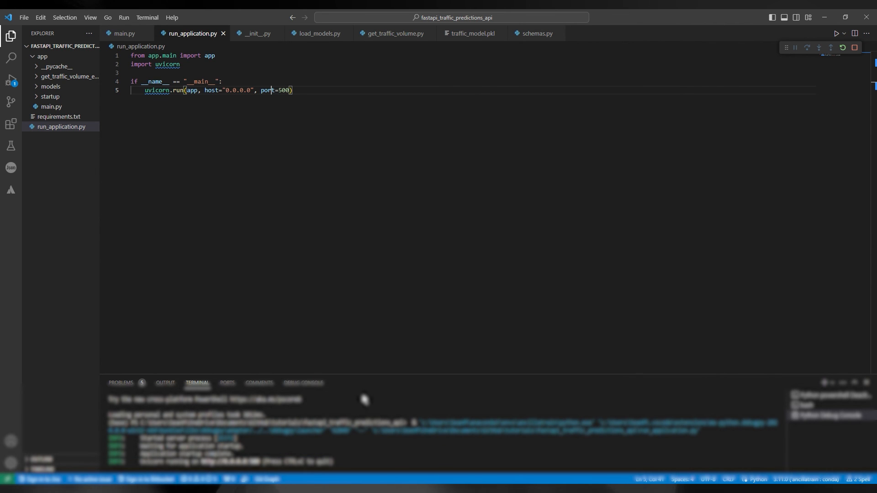
{"action": "left_click_drag", "start_coordinate": [364, 380], "coordinate": [364, 257]}
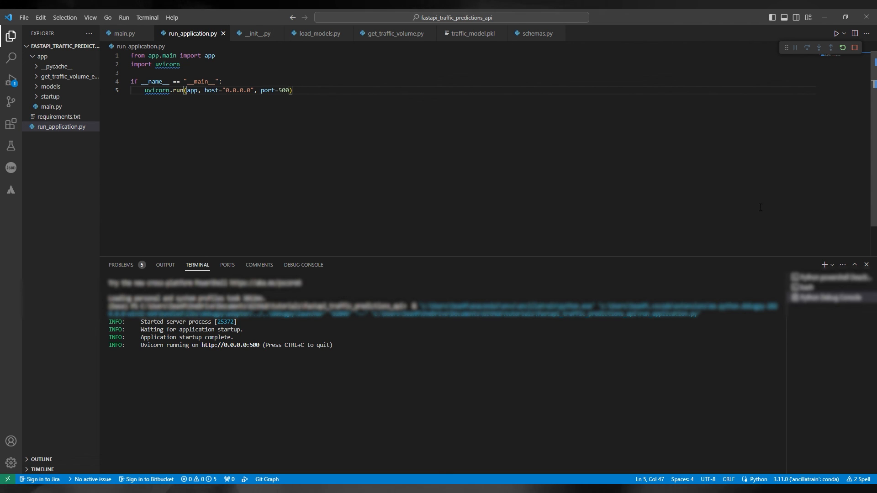
{"action": "mouse_move", "coordinate": [766, 188]}
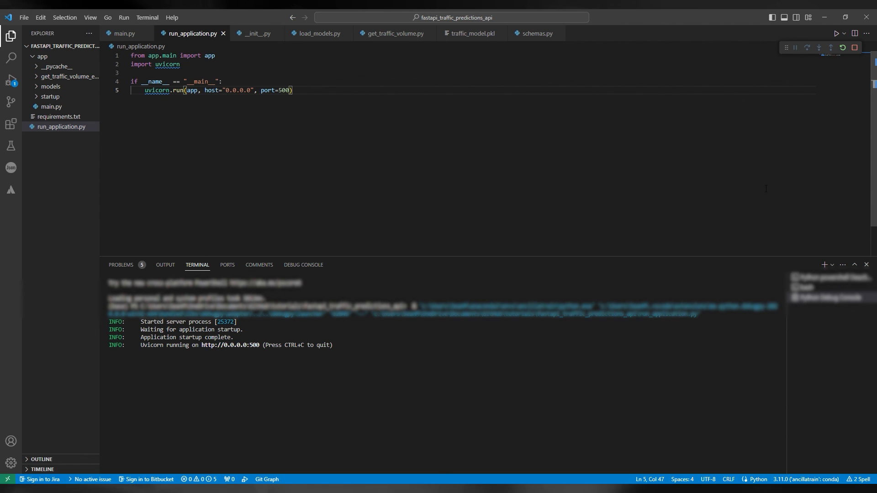
{"action": "mouse_move", "coordinate": [832, 79]}
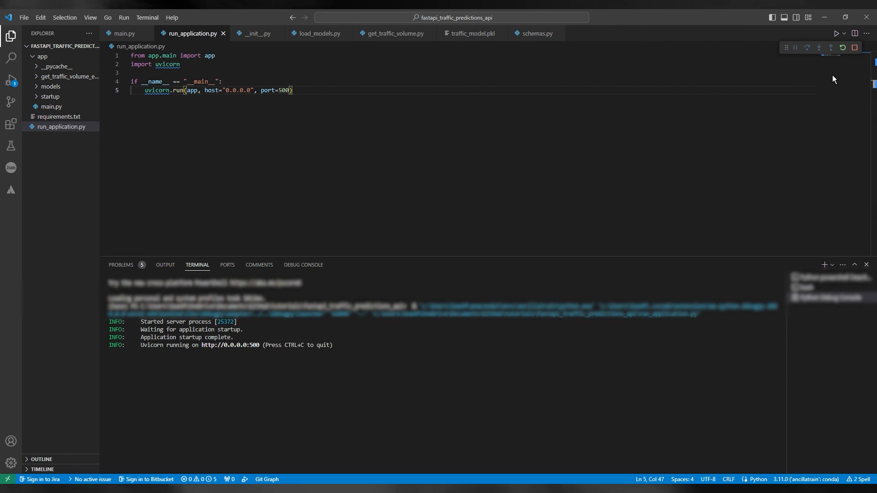